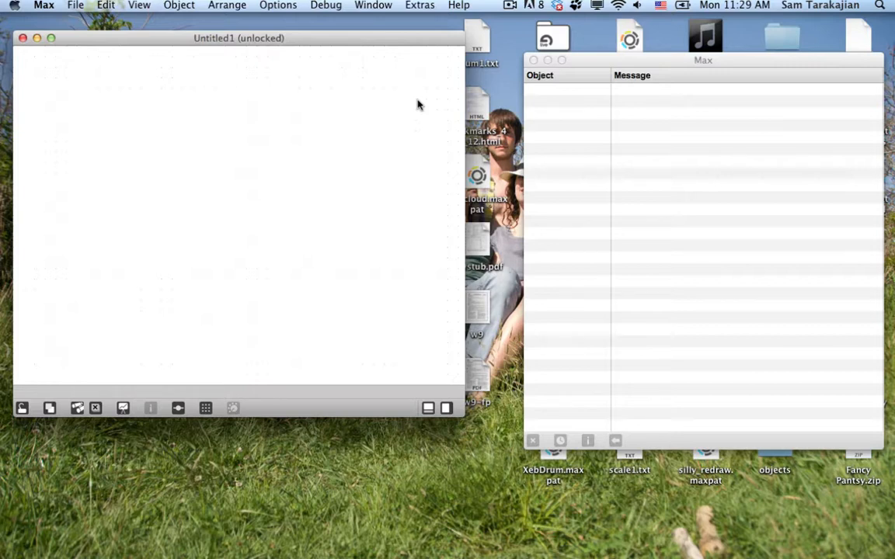
{"action": "mouse_move", "coordinate": [420, 109]}
{"action": "type", "text": "Binary Search in Max"}
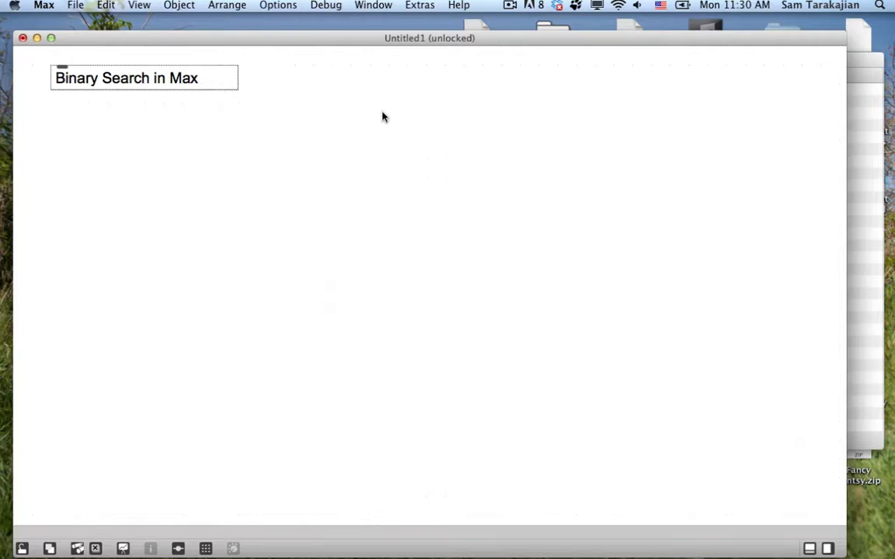
{"action": "mouse_move", "coordinate": [594, 169]}
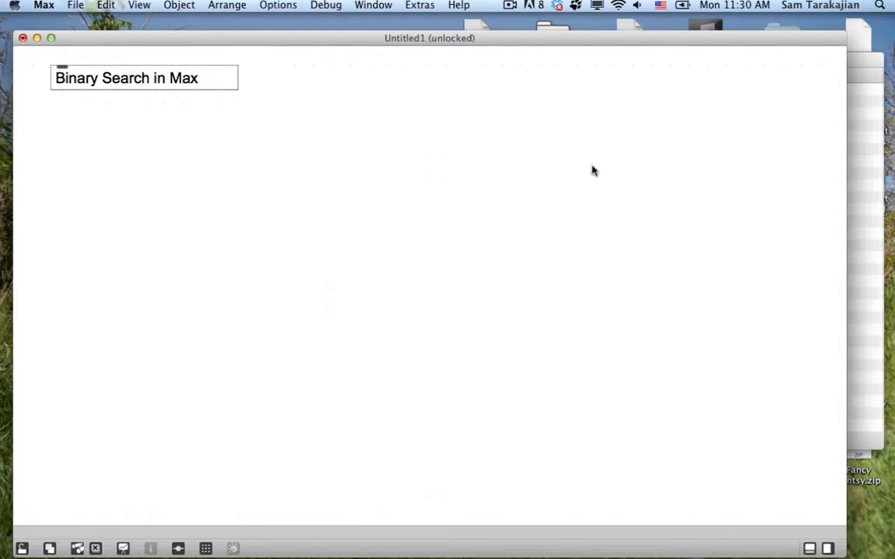
{"action": "mouse_move", "coordinate": [643, 150]}
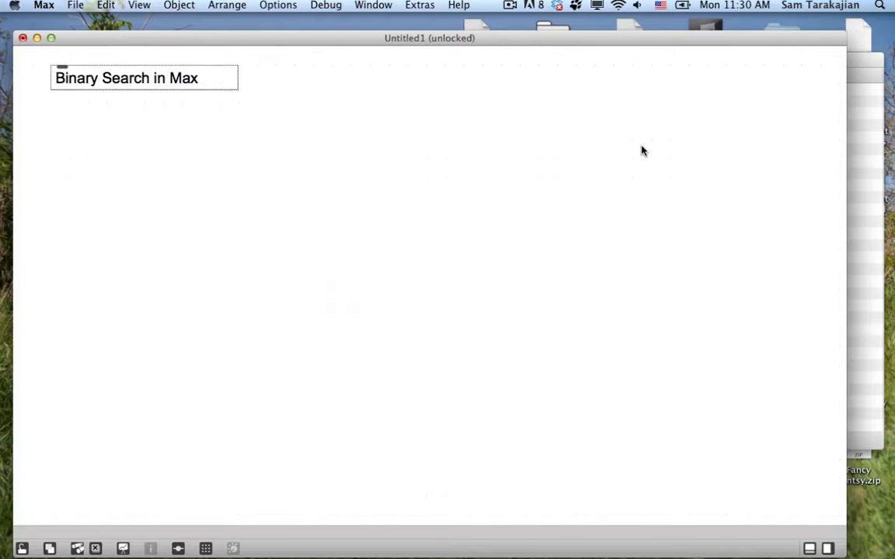
{"action": "mouse_move", "coordinate": [544, 373]}
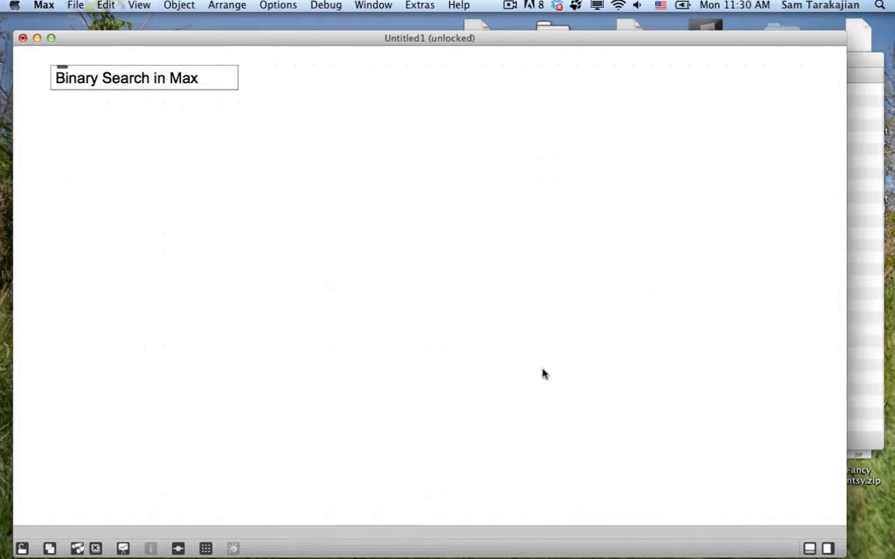
{"action": "mouse_move", "coordinate": [562, 382]}
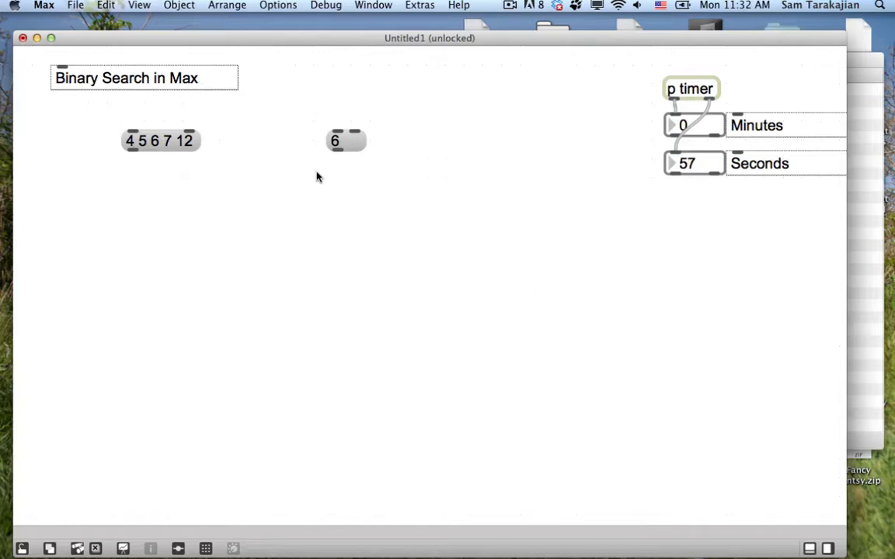
{"action": "mouse_move", "coordinate": [245, 132]}
{"action": "type", "text": "route bang"}
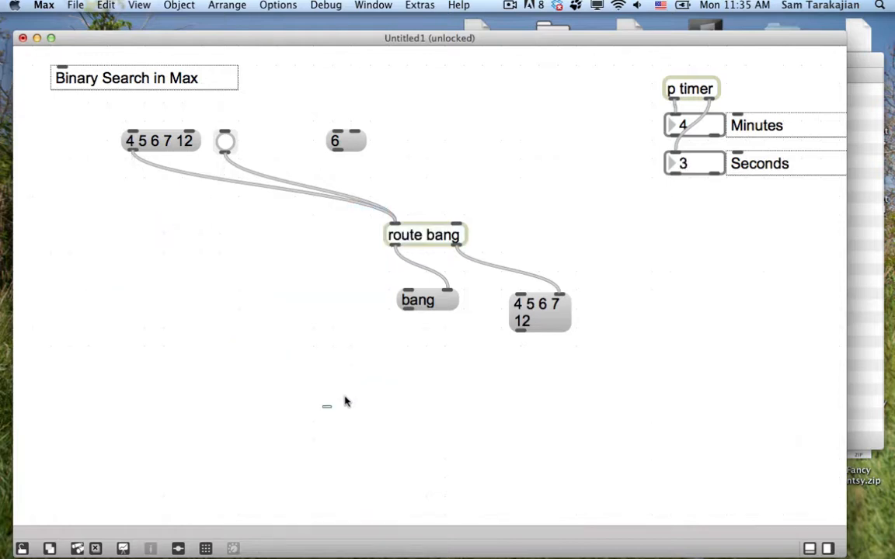
Position the route bang object directly beneath the test list and bang button
{"action": "left_click_drag", "start_coordinate": [424, 235], "coordinate": [192, 228]}
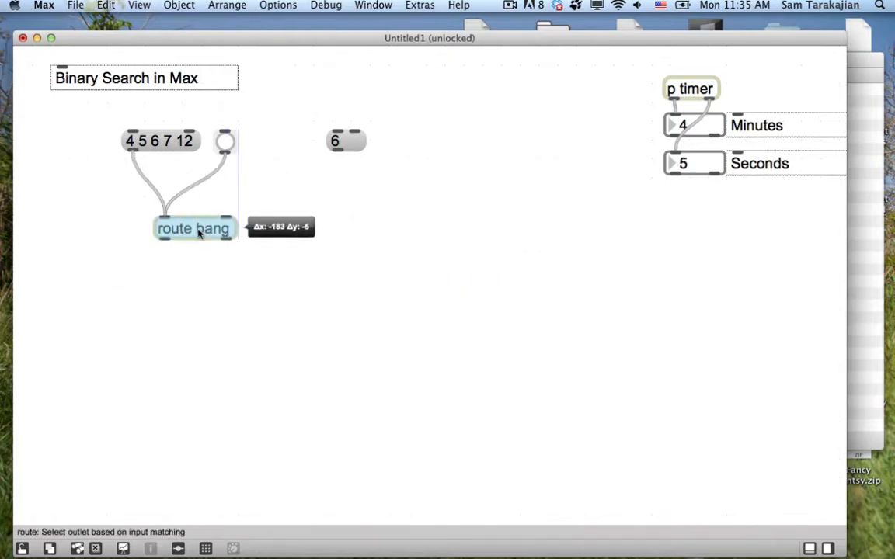
{"action": "left_click_drag", "start_coordinate": [194, 229], "coordinate": [255, 211]}
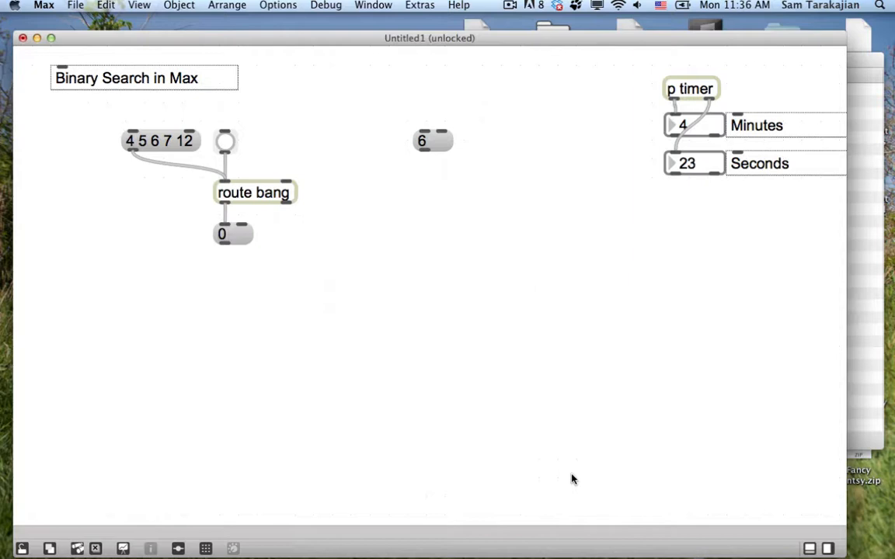
Add an 'Output' comment, a print Result object, an s Res send and start a zl object
{"action": "type", "text": "Ou"}
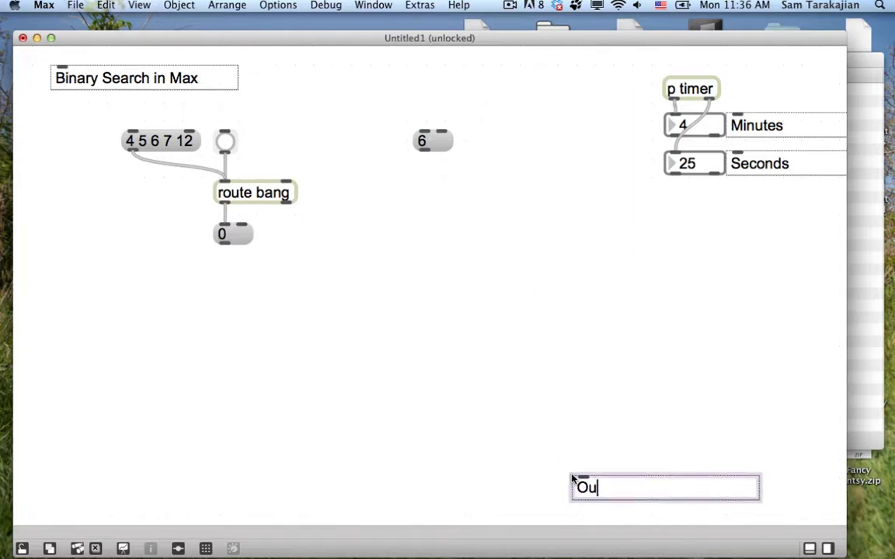
{"action": "type", "text": "tput"}
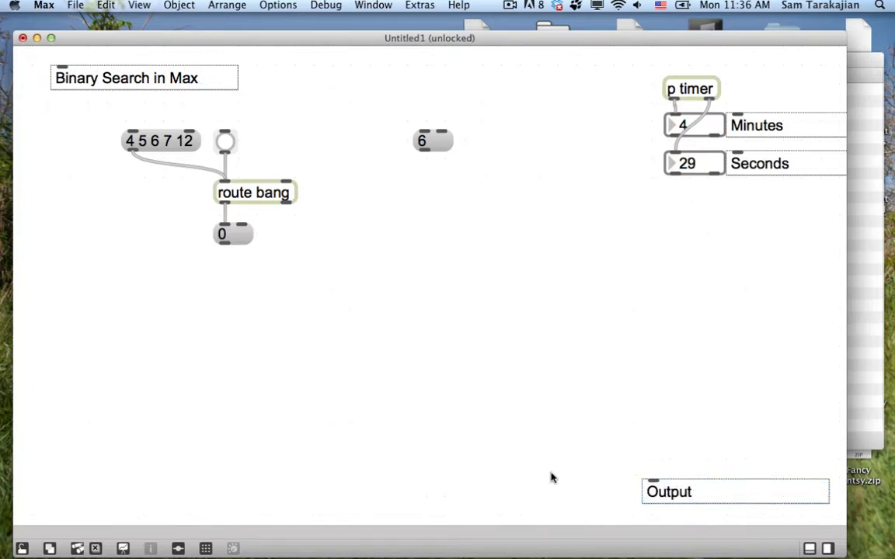
{"action": "type", "text": "print Result"}
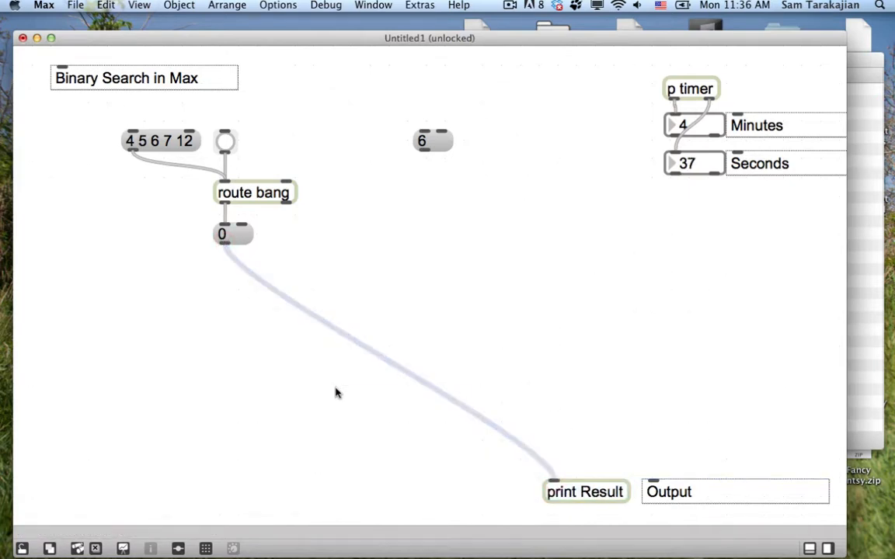
{"action": "type", "text": "s Res"}
{"action": "type", "text": "r Res"}
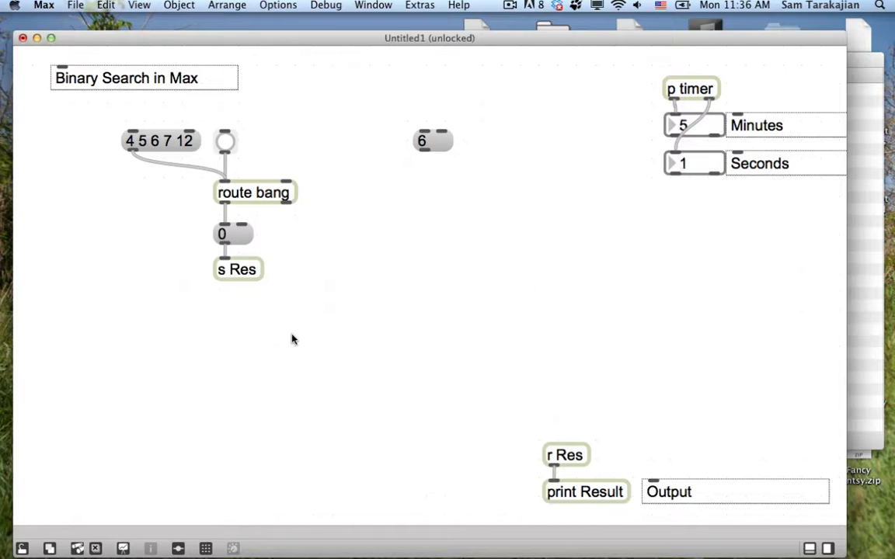
{"action": "type", "text": "zl.slice"}
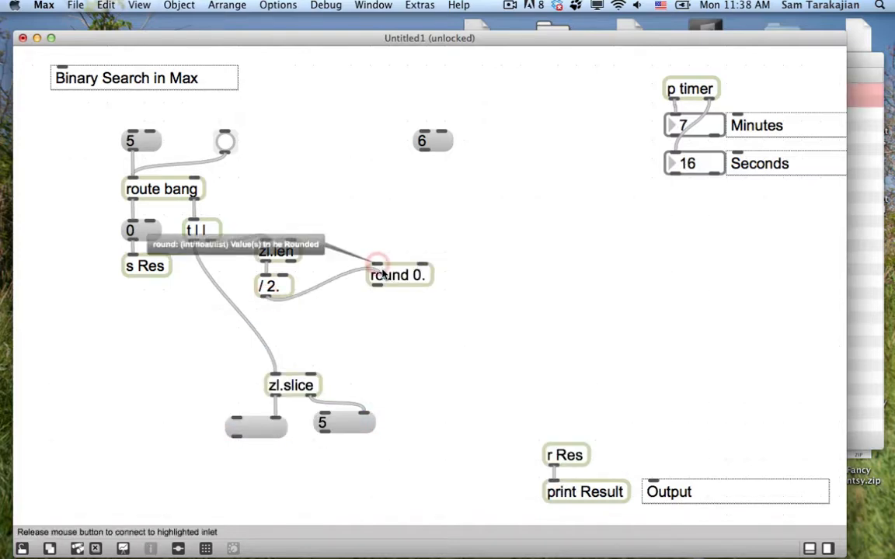
Feed the halved length into round 0., test with list 5, and start a new zl object
{"action": "left_click_drag", "start_coordinate": [398, 274], "coordinate": [288, 323]}
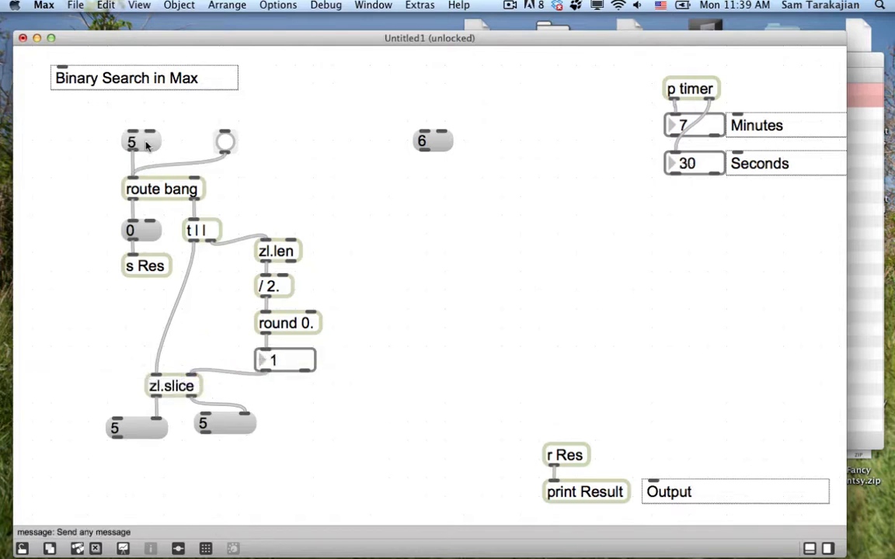
{"action": "left_click", "coordinate": [225, 422]}
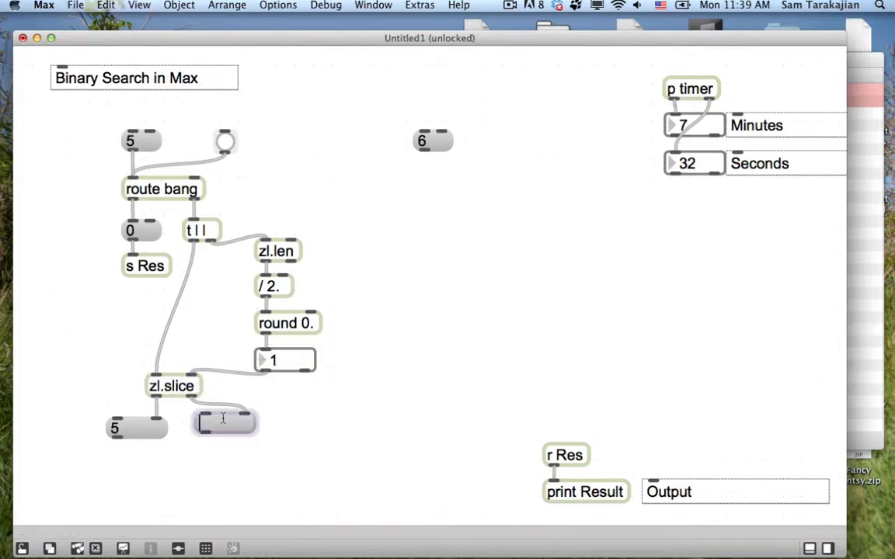
{"action": "mouse_move", "coordinate": [236, 453]}
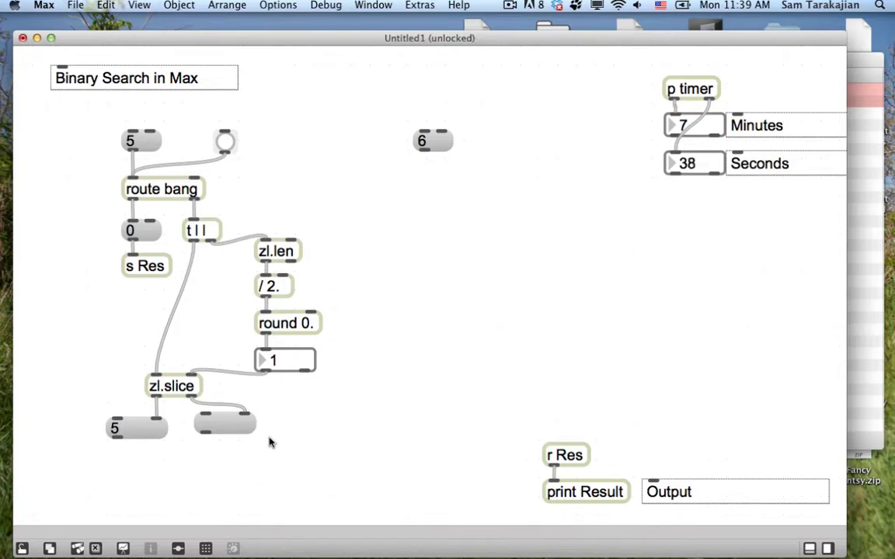
{"action": "type", "text": "zl.nth"}
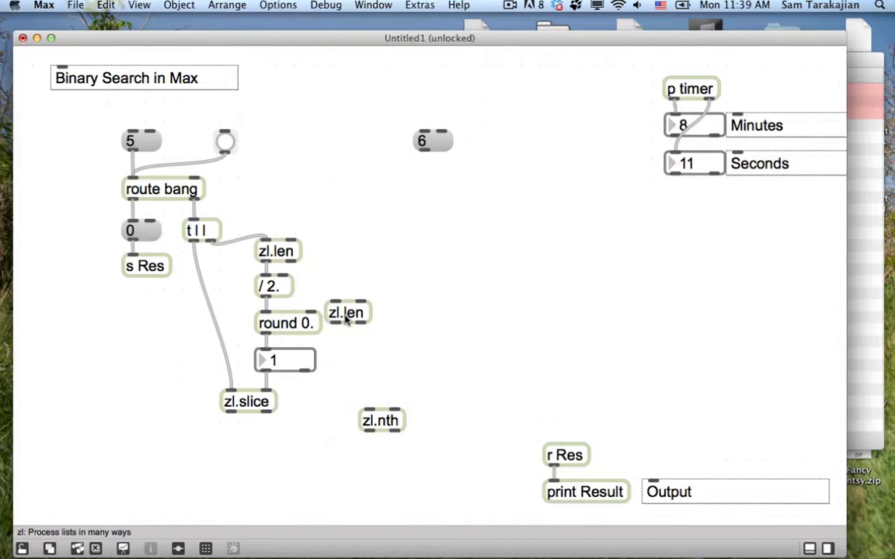
Arrange zl.len and zl.nth under zl.slice with a result message box below
{"action": "left_click_drag", "start_coordinate": [348, 311], "coordinate": [407, 380]}
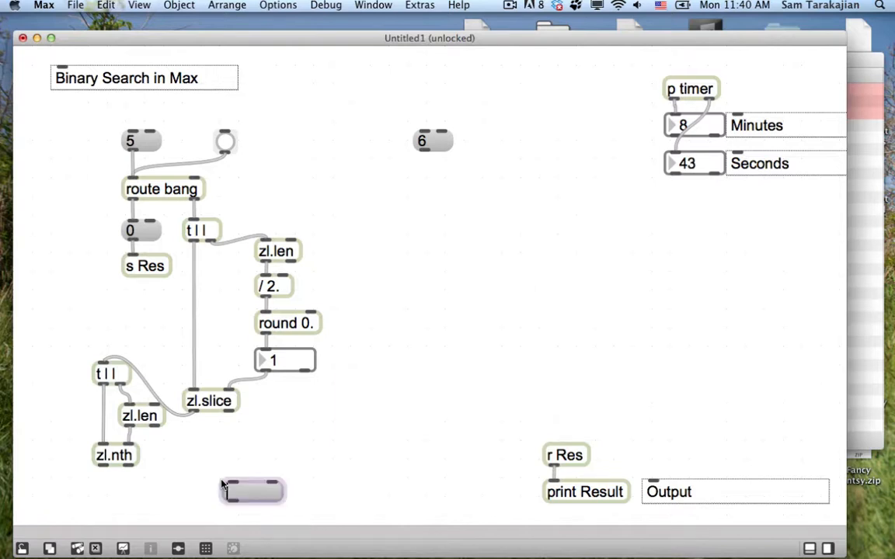
{"action": "left_click_drag", "start_coordinate": [252, 491], "coordinate": [185, 495]}
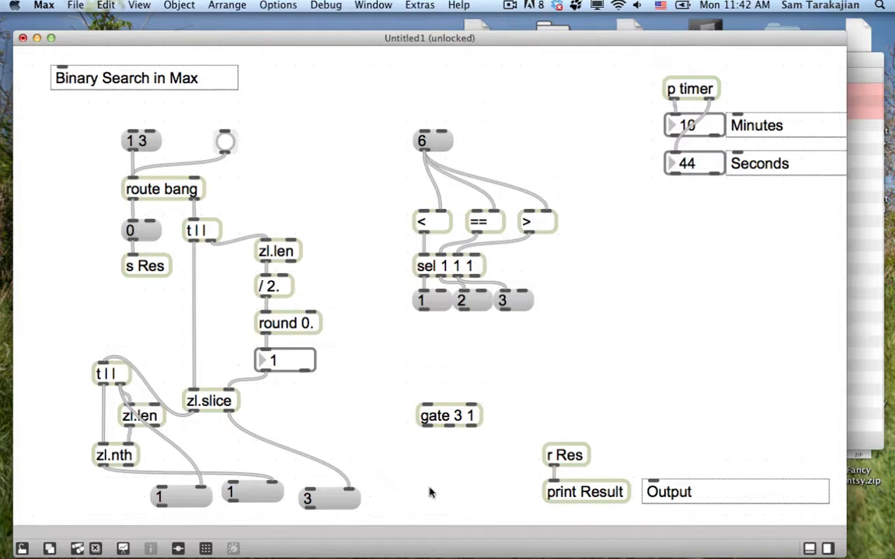
{"action": "mouse_move", "coordinate": [106, 464]}
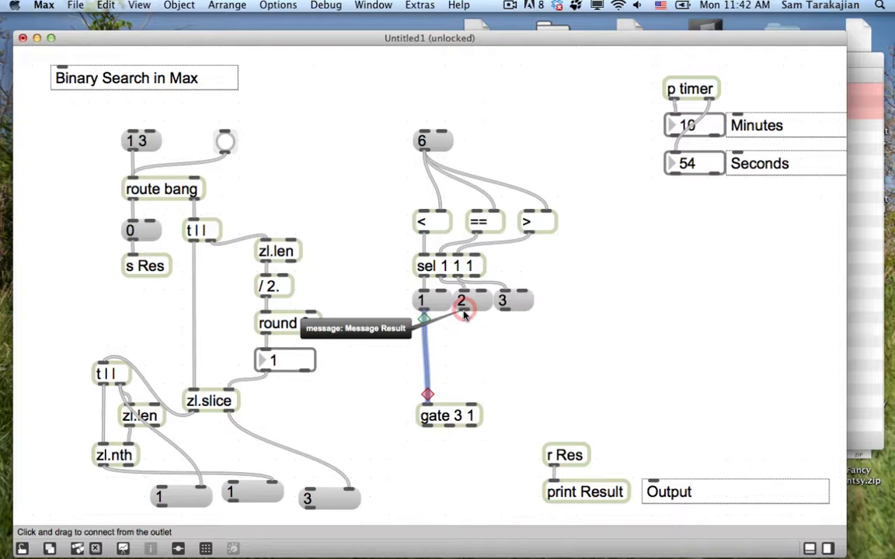
Connect outcome message 2 into gate 3 1
{"action": "left_click_drag", "start_coordinate": [425, 314], "coordinate": [425, 404]}
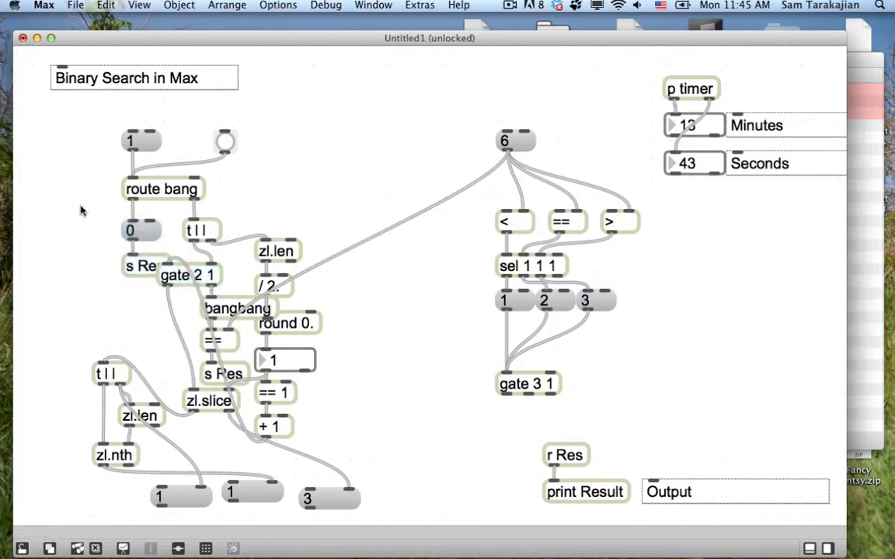
{"action": "scroll", "scroll_direction": "down", "scroll_amount": 3}
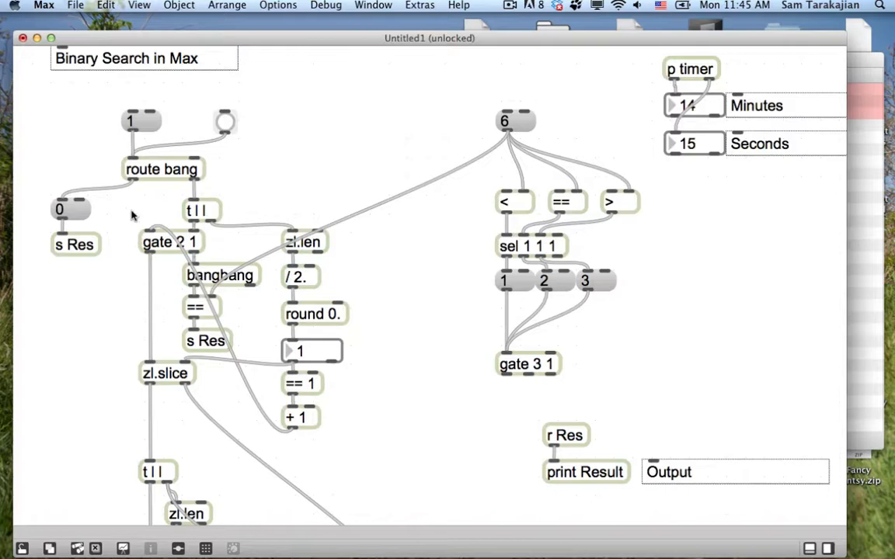
Send zl.slice's outlet into the message box below it
{"action": "scroll", "scroll_direction": "down", "scroll_amount": 3}
{"action": "type", "text": " b"}
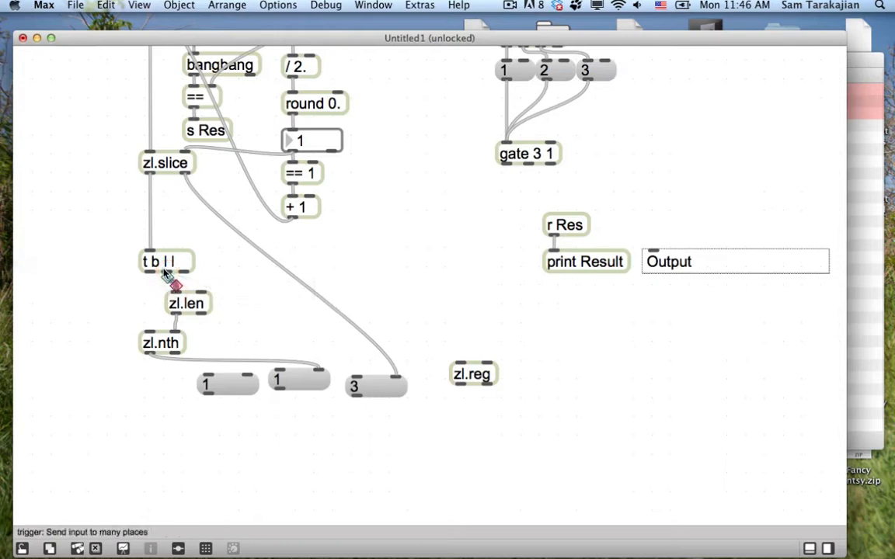
{"action": "mouse_move", "coordinate": [183, 277]}
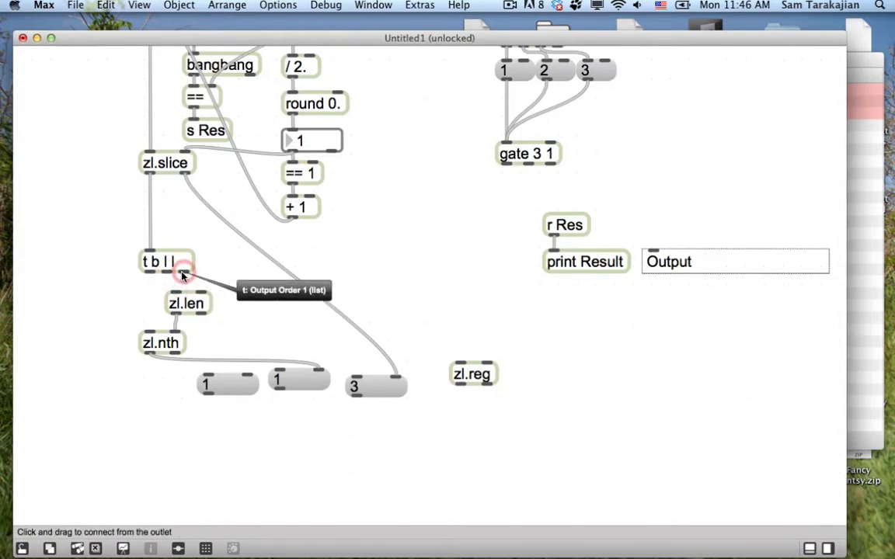
{"action": "mouse_move", "coordinate": [261, 309]}
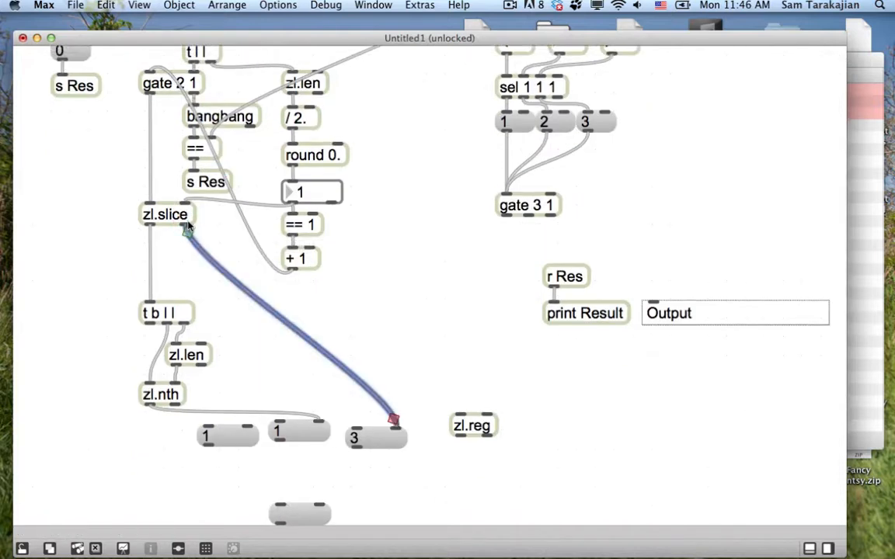
{"action": "left_click_drag", "start_coordinate": [391, 419], "coordinate": [466, 386]}
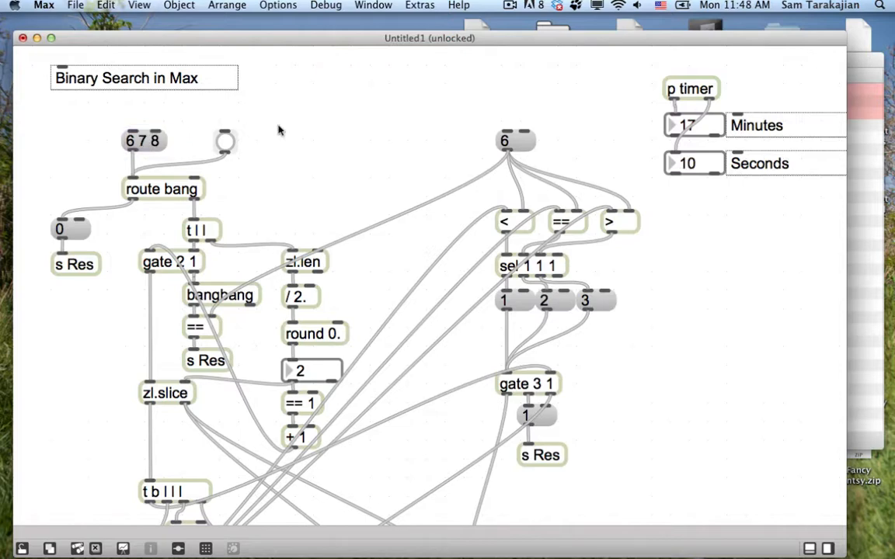
Work on the register objects via the context menu while wiring them into the loop
{"action": "scroll", "scroll_direction": "down", "scroll_amount": 3}
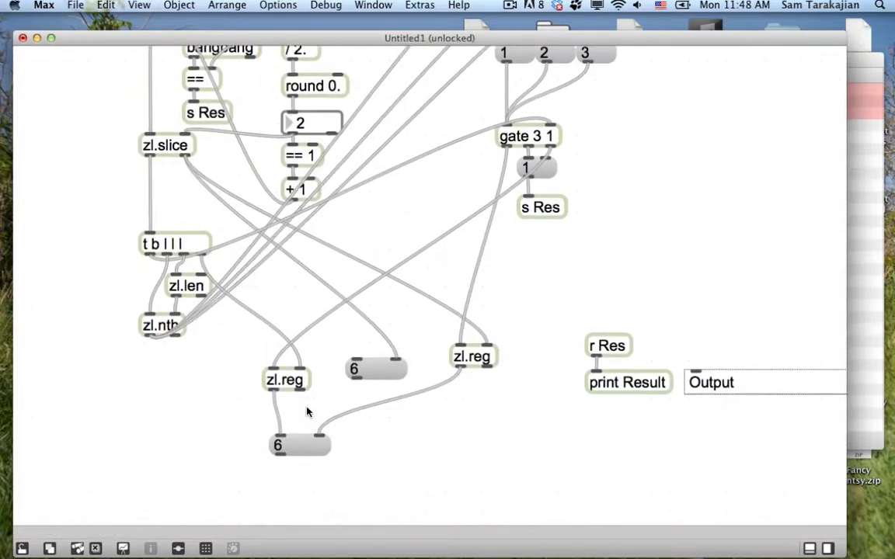
{"action": "mouse_move", "coordinate": [294, 453]}
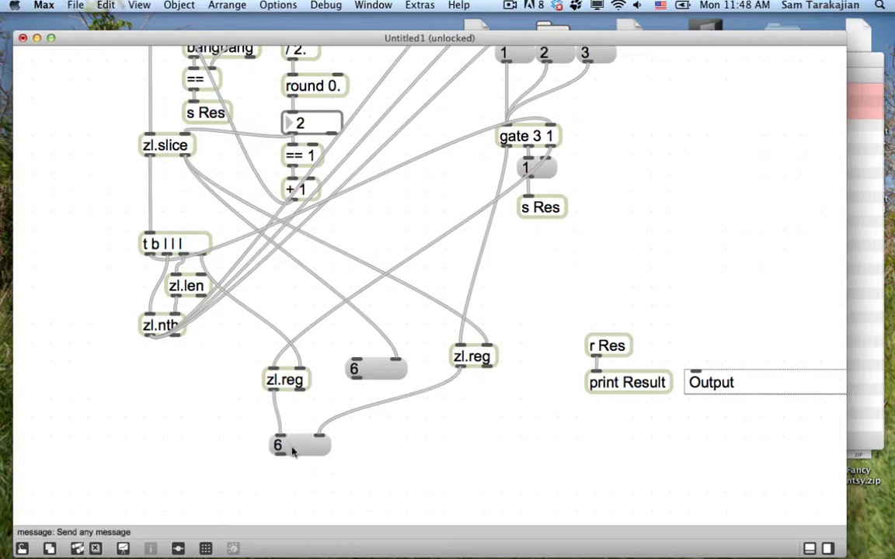
{"action": "right_click", "coordinate": [286, 379]}
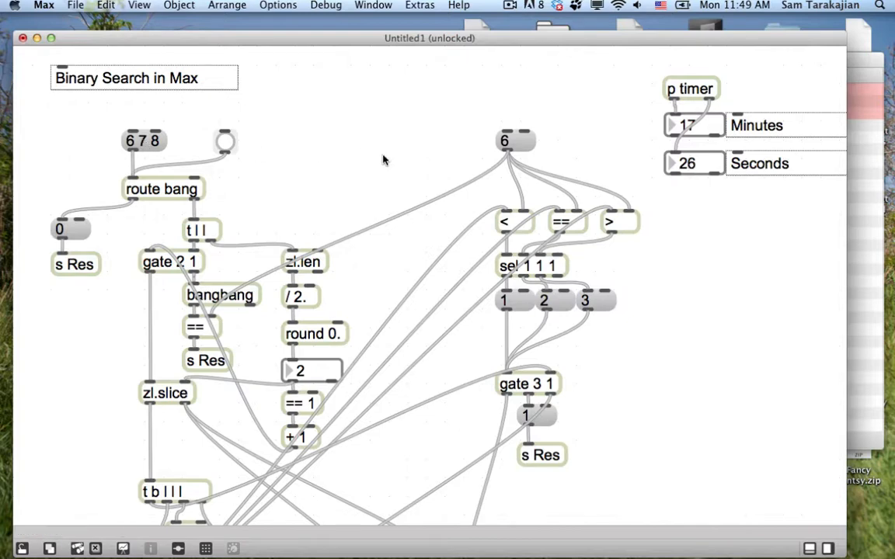
{"action": "scroll", "scroll_direction": "down", "scroll_amount": 3}
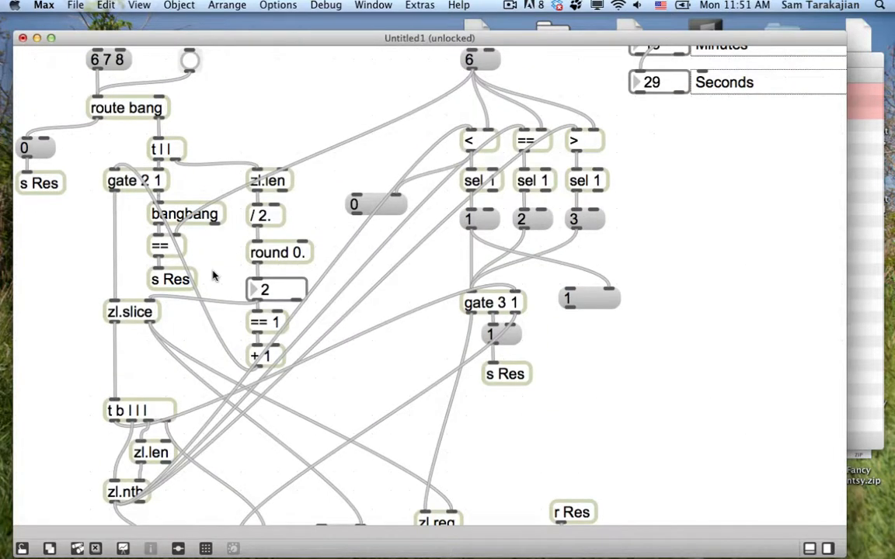
{"action": "mouse_move", "coordinate": [65, 325]}
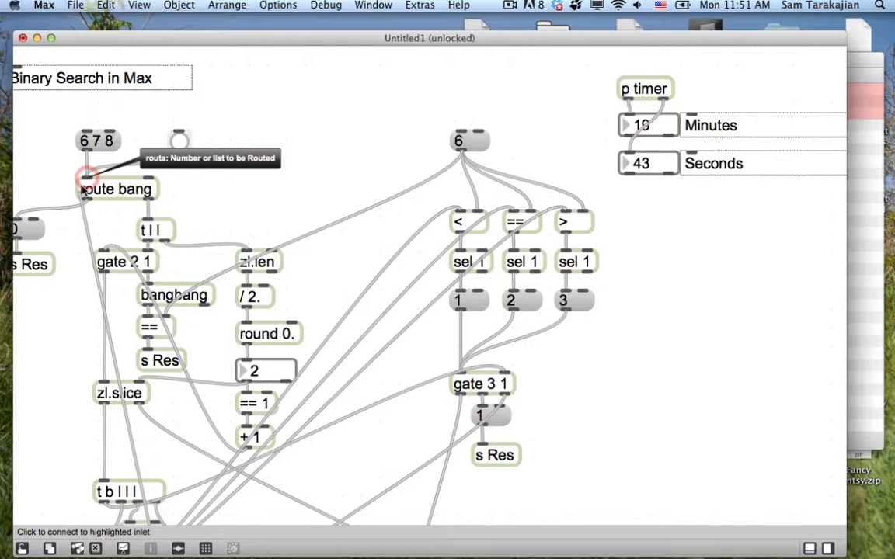
Run the search on the test list 1 2 4 6 13 22 and check the result
{"action": "scroll", "scroll_direction": "down", "scroll_amount": 3}
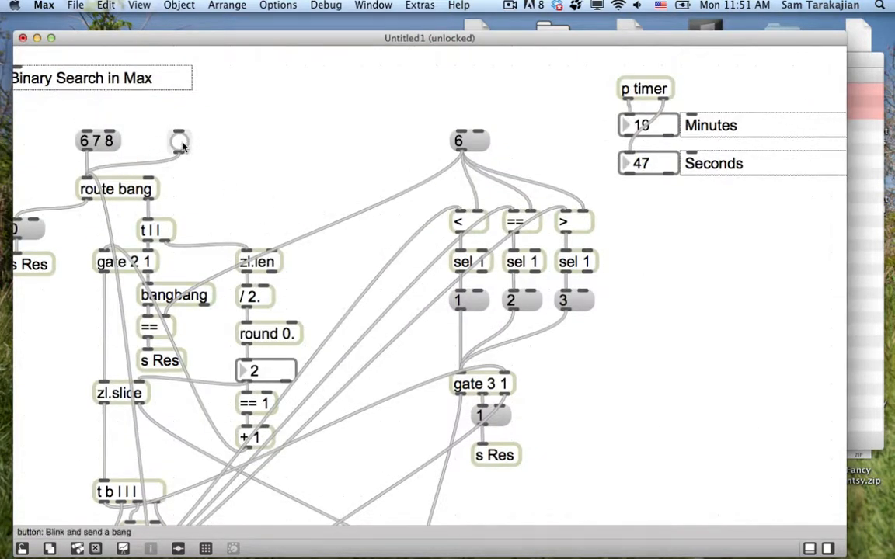
{"action": "left_click", "coordinate": [98, 140]}
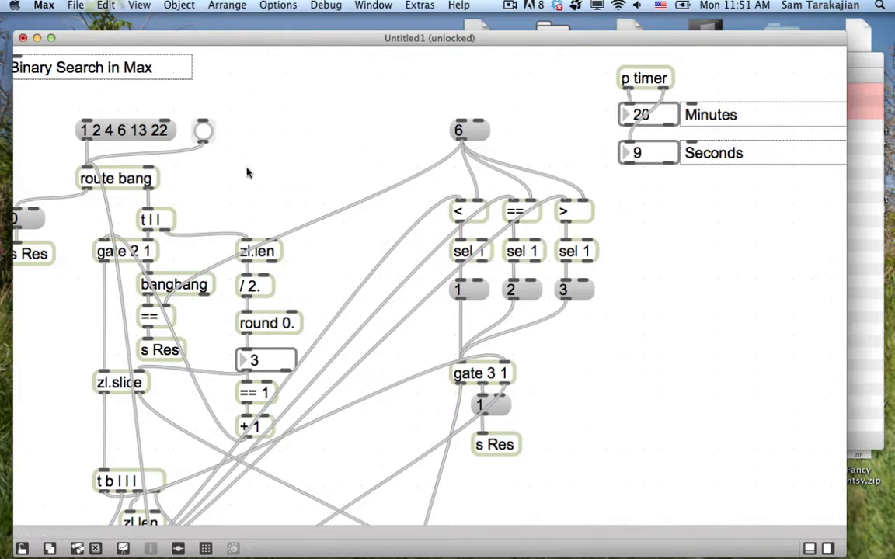
{"action": "scroll", "scroll_direction": "down", "scroll_amount": 3}
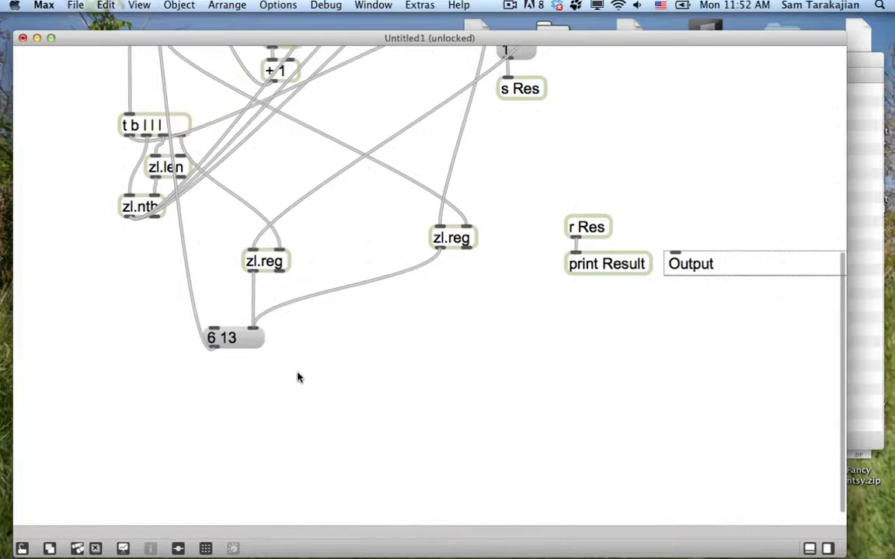
{"action": "mouse_move", "coordinate": [816, 249]}
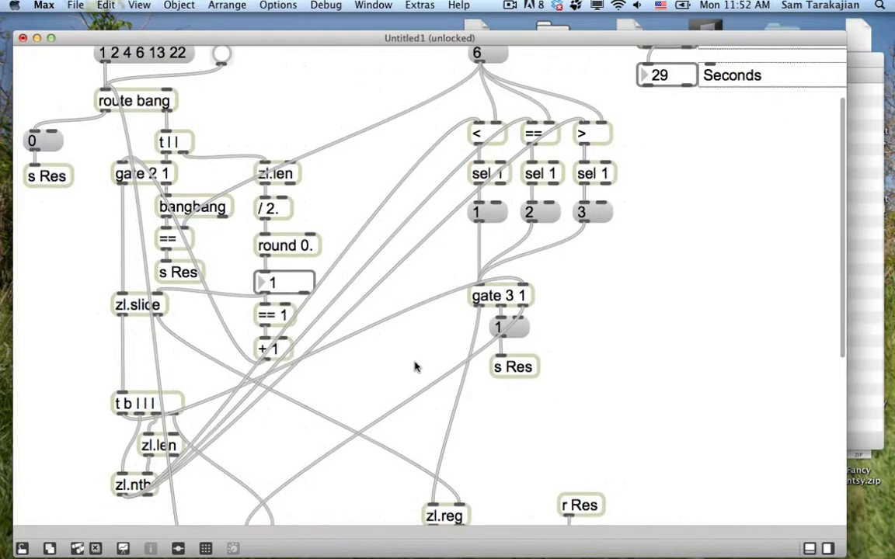
{"action": "scroll", "scroll_direction": "down", "scroll_amount": 3}
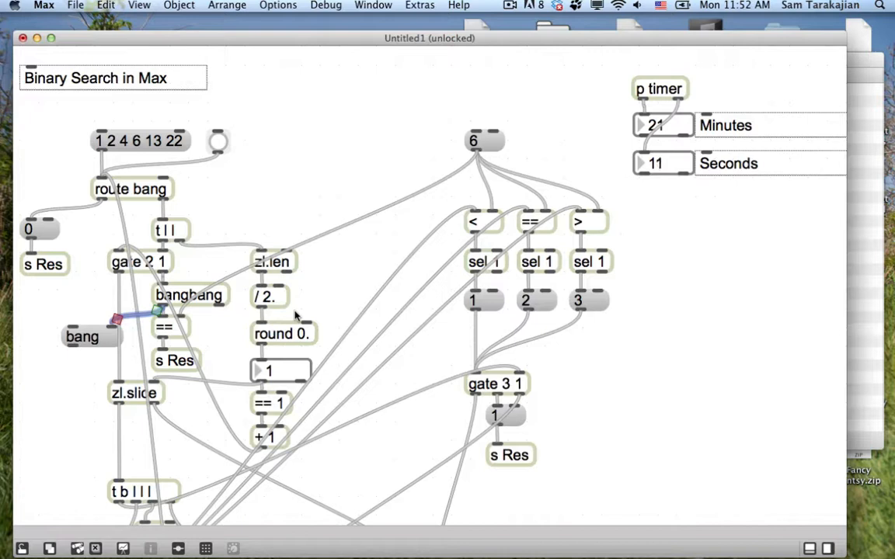
{"action": "mouse_move", "coordinate": [262, 279]}
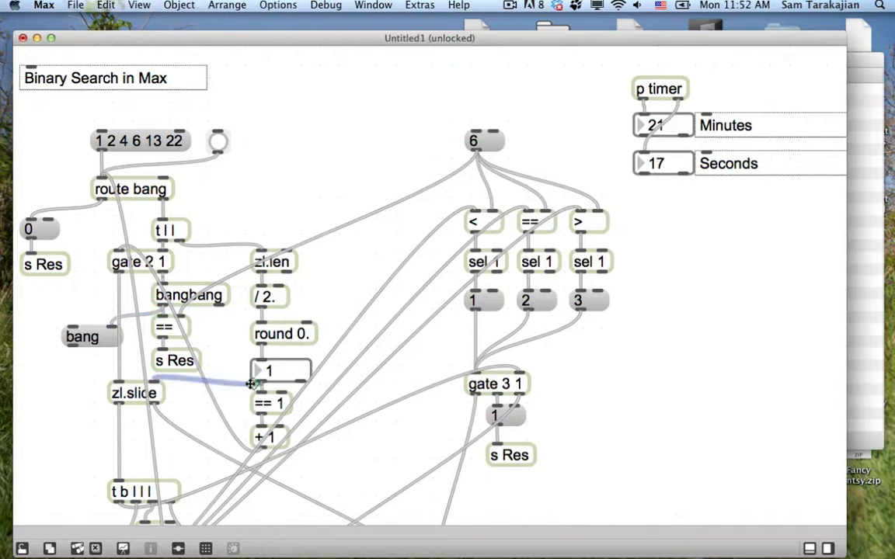
{"action": "mouse_move", "coordinate": [258, 385]}
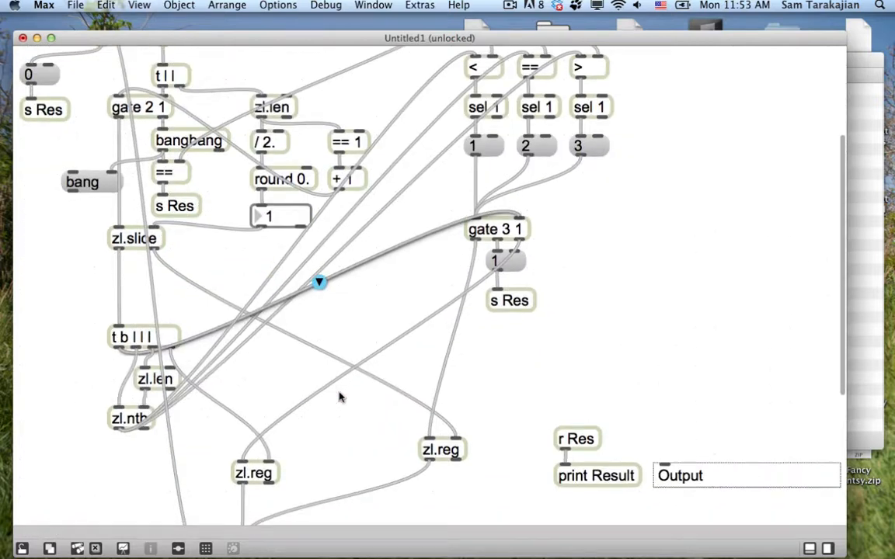
Scroll down the patch while rewiring the slice and length-check connections
{"action": "scroll", "scroll_direction": "down", "scroll_amount": 3}
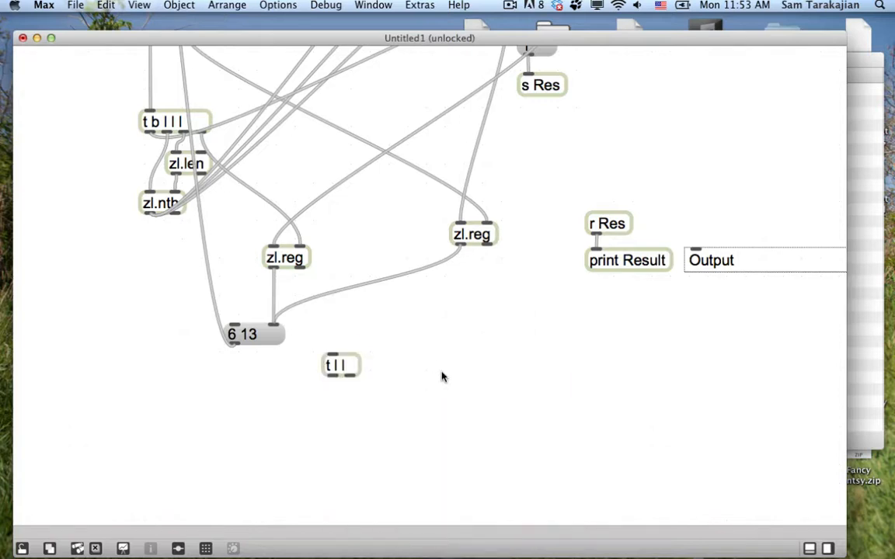
Add print Step, route the left zl.reg into t l l and feed t l l back into the right zl.reg
{"action": "type", "text": "print Step"}
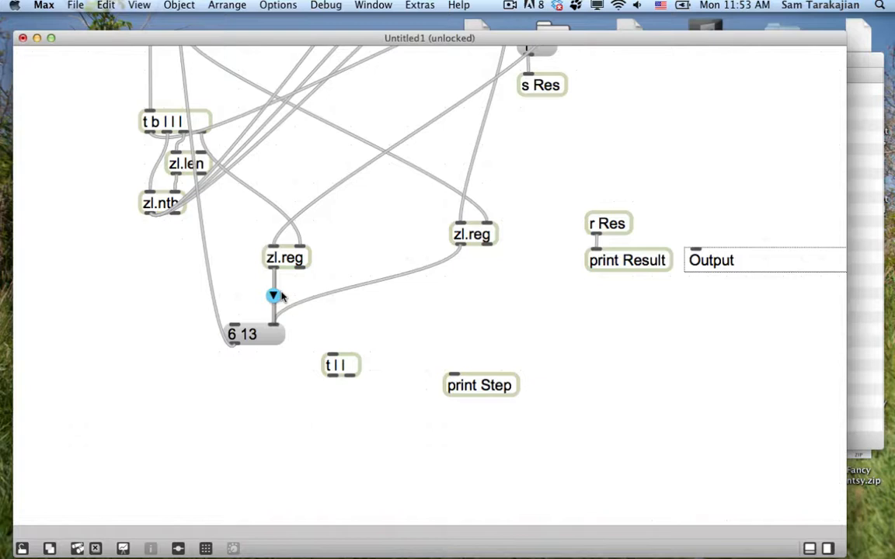
{"action": "left_click_drag", "start_coordinate": [273, 272], "coordinate": [329, 351]}
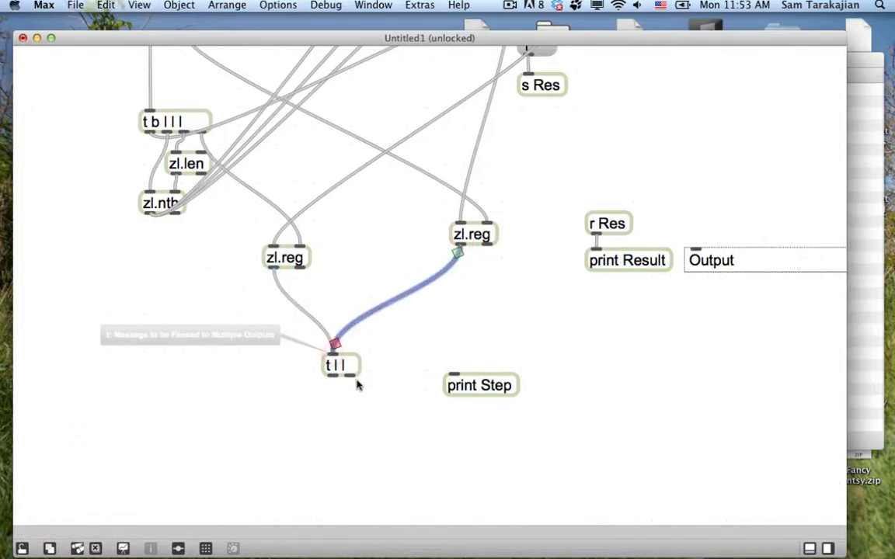
{"action": "left_click_drag", "start_coordinate": [479, 385], "coordinate": [376, 413]}
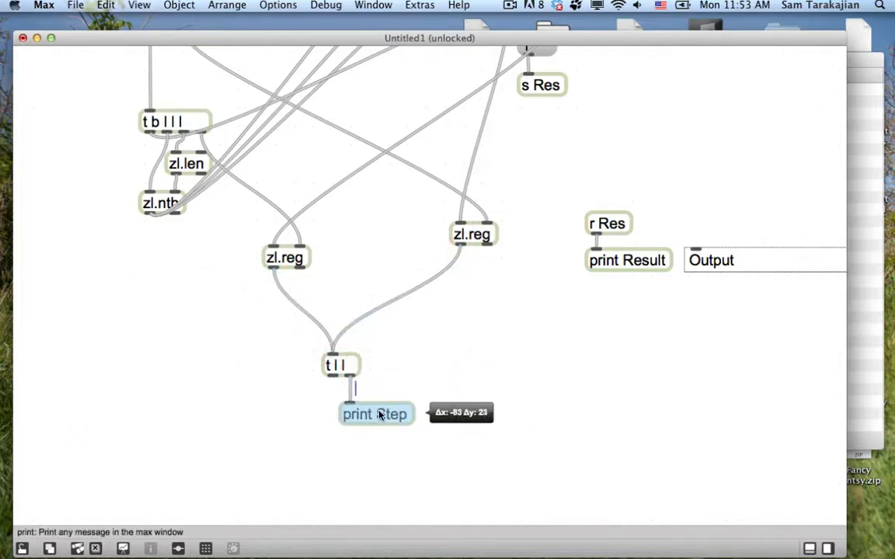